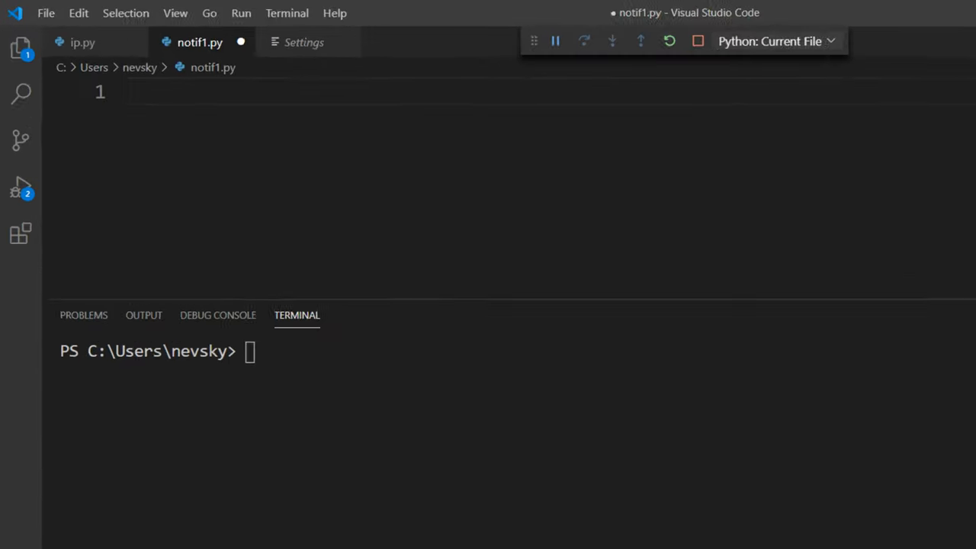
Step: Write 'from win10toast import ToastNotifier' on line 1 and begin a new line with 'my_'
{"action": "type", "text": "win10"}
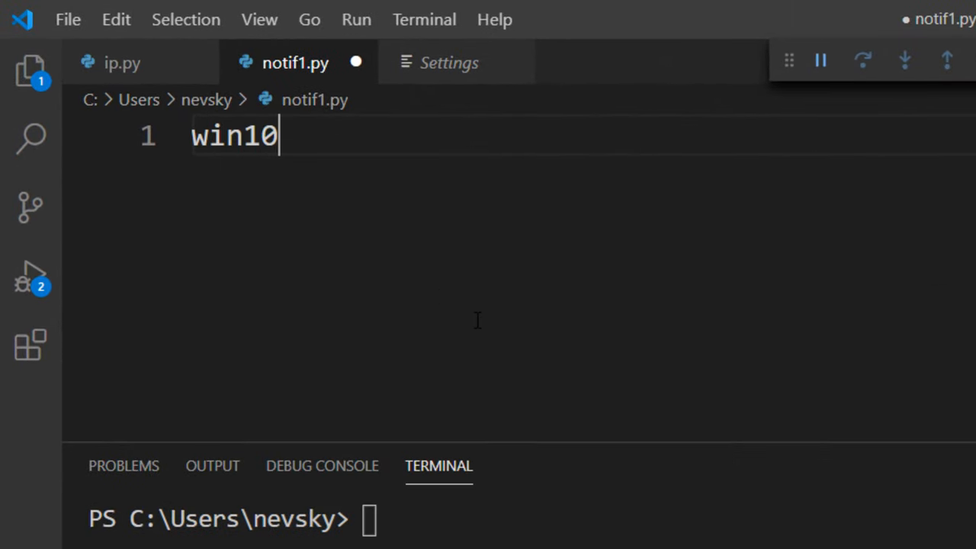
{"action": "type", "text": "toast"}
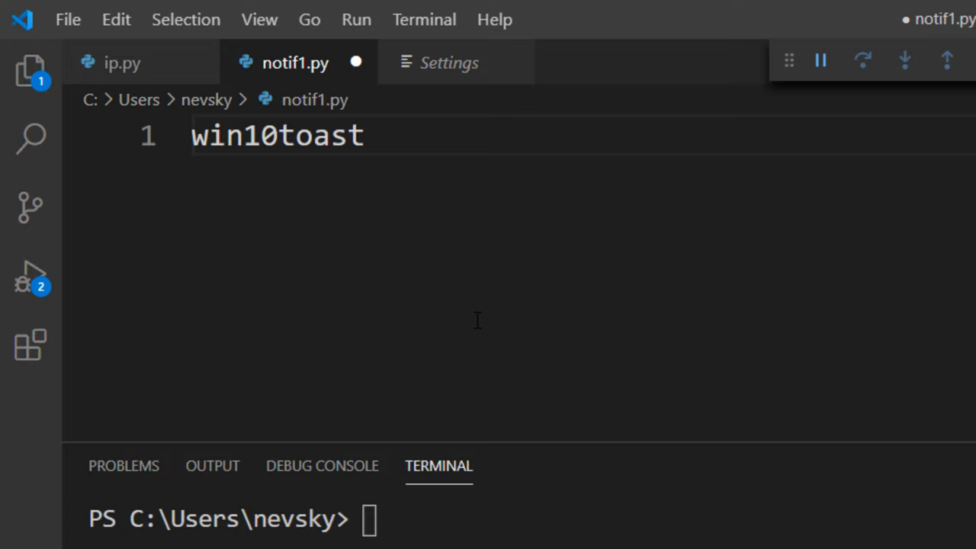
{"action": "left_click", "coordinate": [365, 135]}
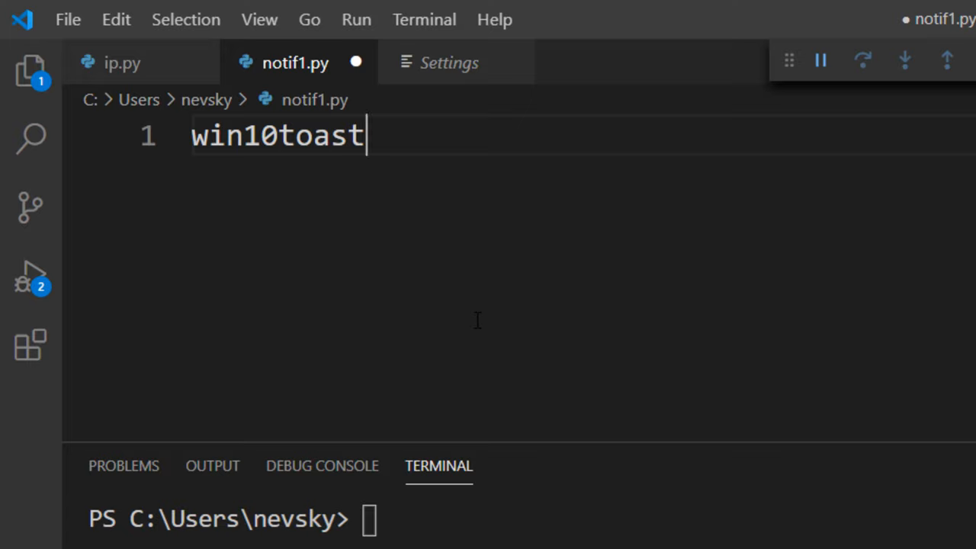
{"action": "type", "text": "from"}
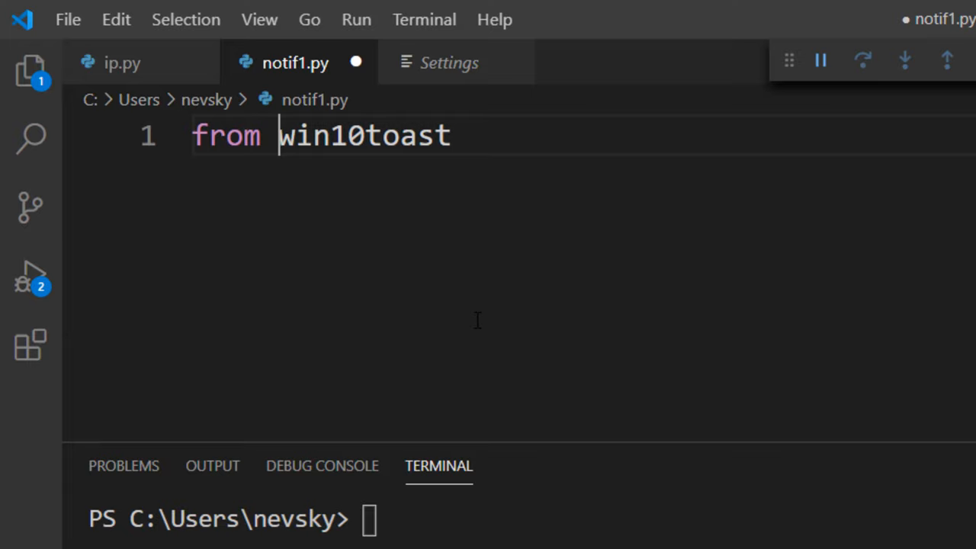
{"action": "type", "text": "import"}
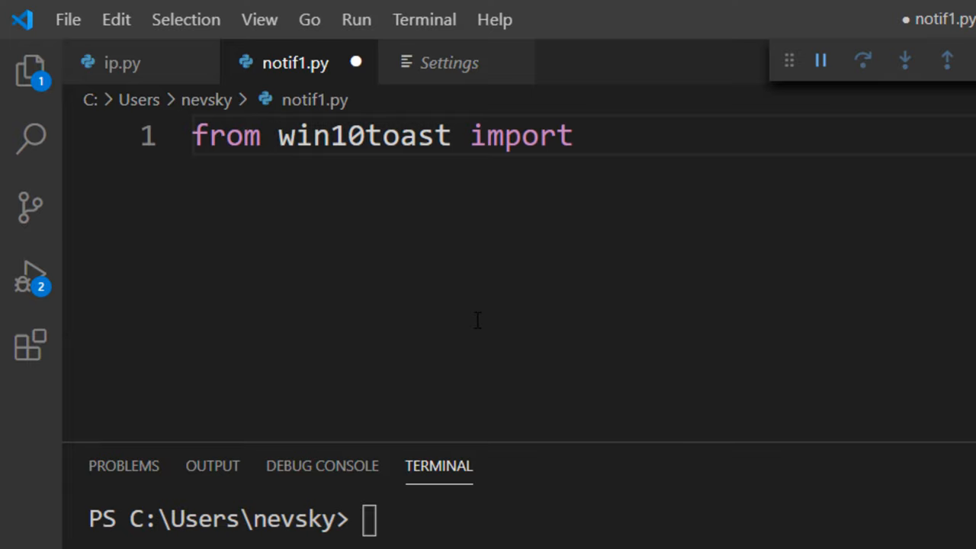
{"action": "type", "text": "ToastNotifier"}
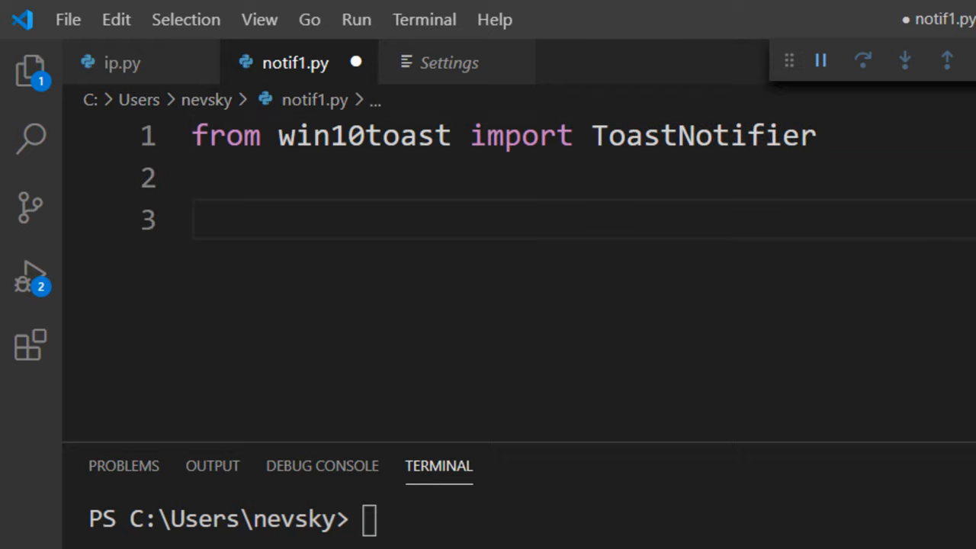
{"action": "type", "text": "my_"}
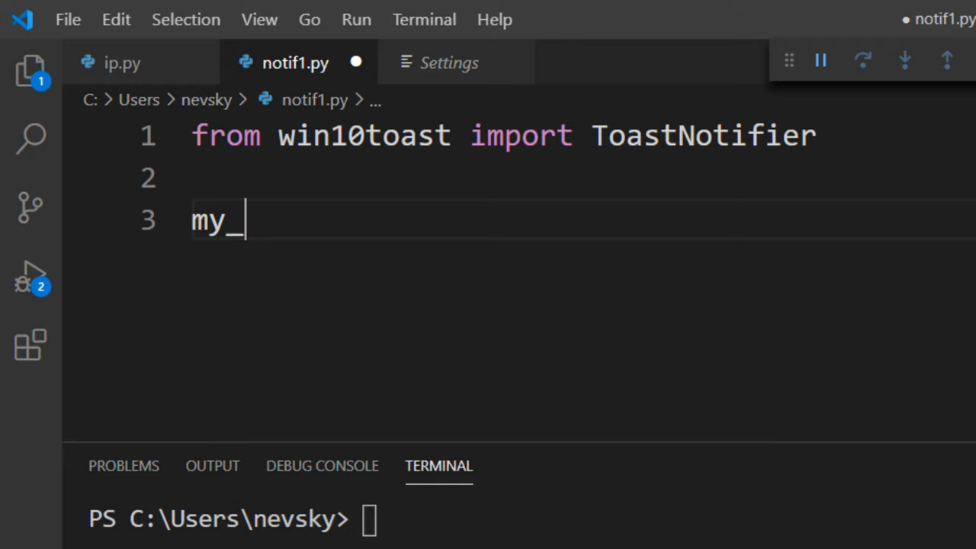
Step: Write my_notification = ToastNotifier() and begin my_notification.show_toast( on the next line
{"action": "type", "text": "notific"}
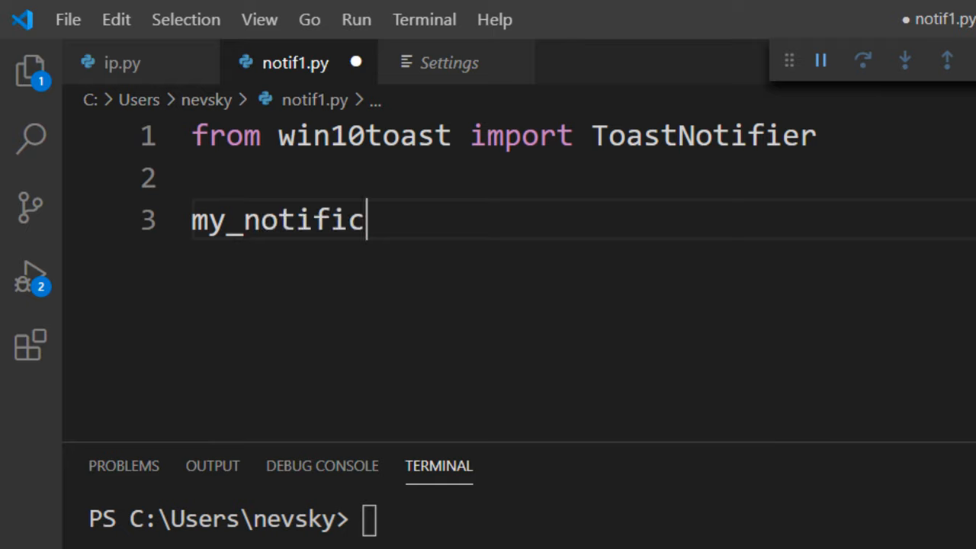
{"action": "type", "text": "ation = ToastNotifier("}
{"action": "type", "text": "my_notification"}
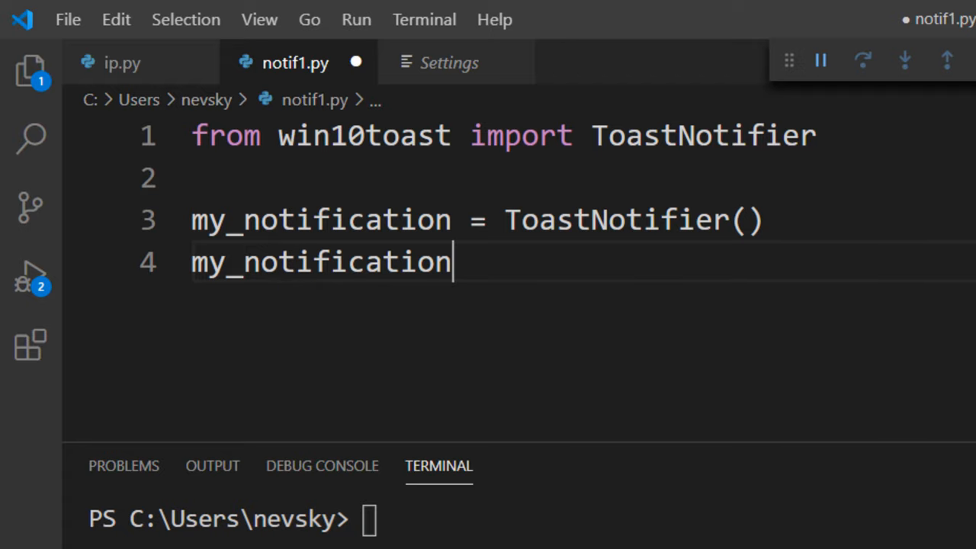
{"action": "type", "text": ".show_toast("}
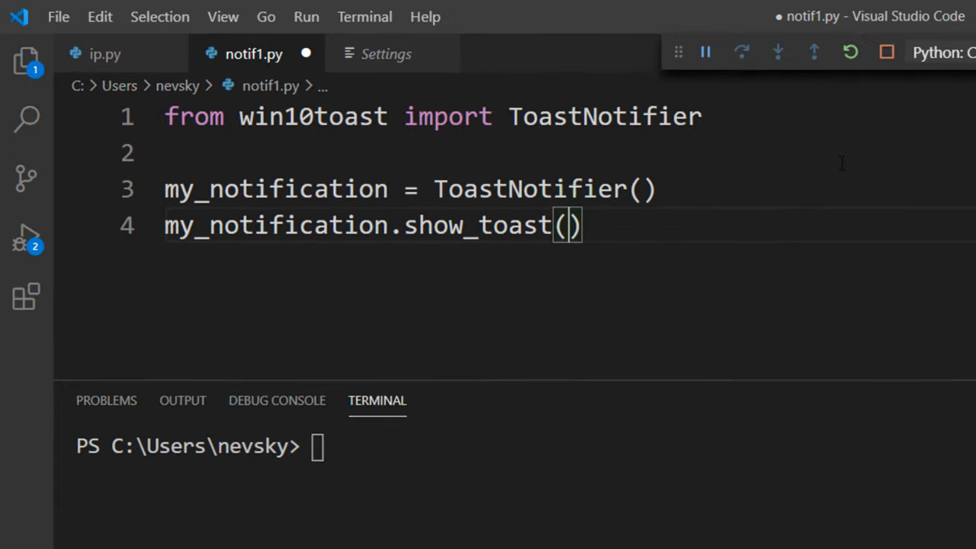
Step: Fill show_toast with "Alert" and "You need to learn Python!"
{"action": "type", "text": "\"Alert\",\""}
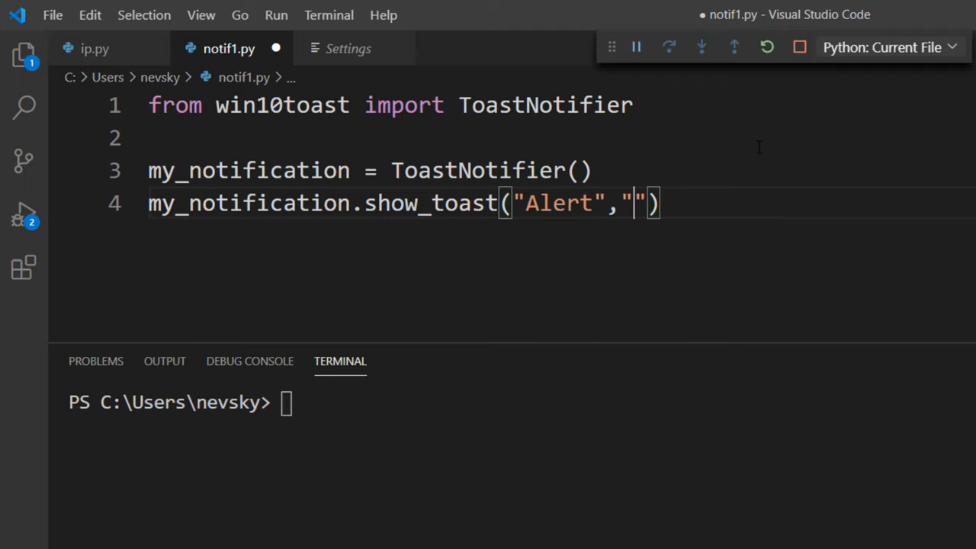
{"action": "type", "text": "You nee"}
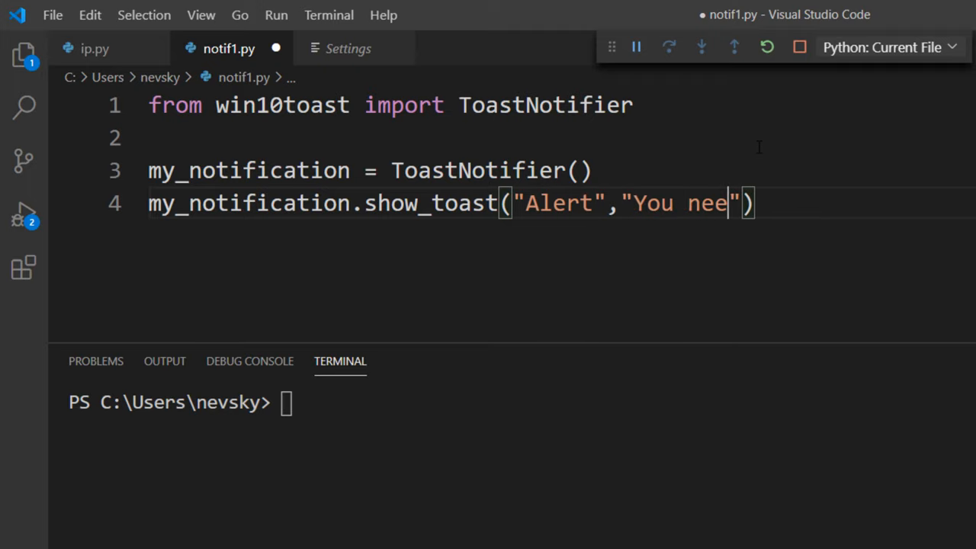
{"action": "type", "text": "d to learn"}
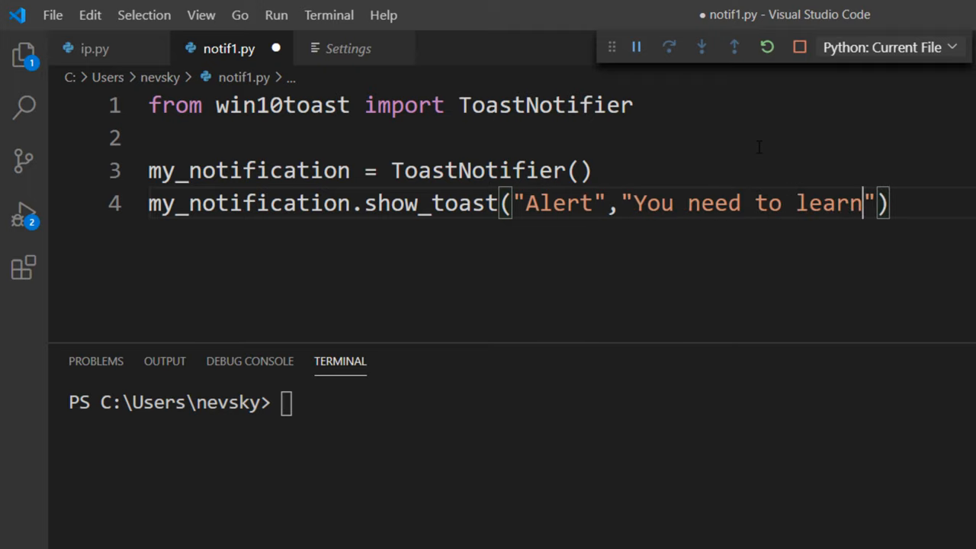
{"action": "type", "text": "Python!"}
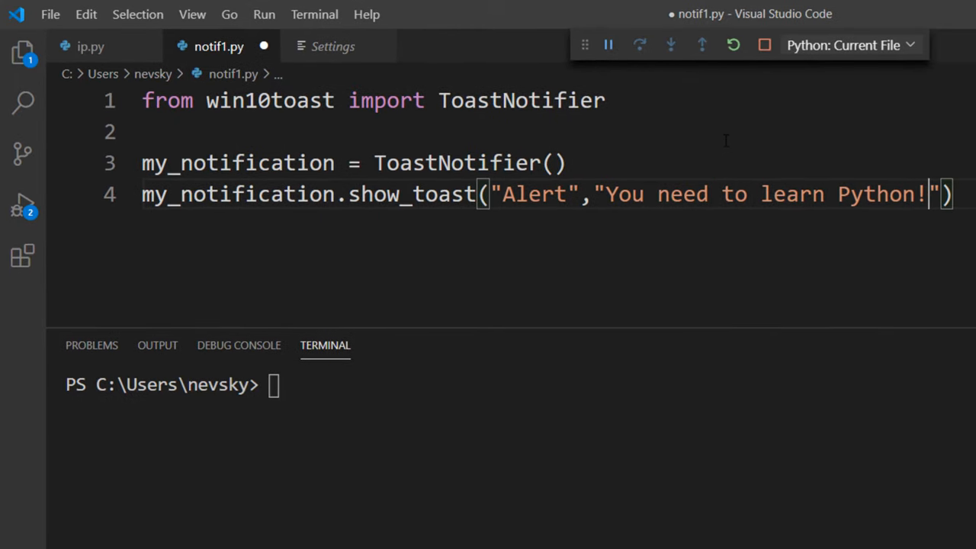
Step: Run notif1.py via Run > Start Debugging to display the Alert notification
{"action": "left_click", "coordinate": [264, 14]}
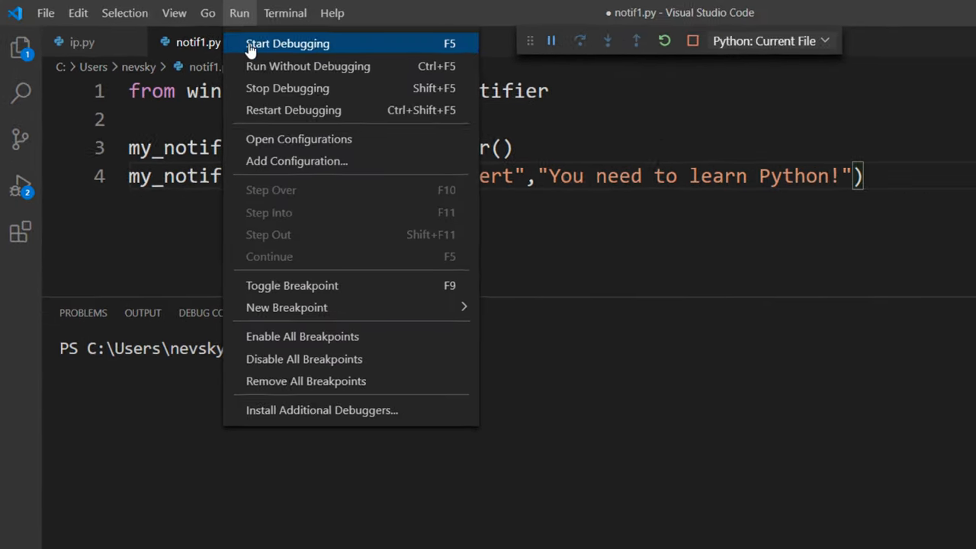
{"action": "left_click", "coordinate": [288, 43]}
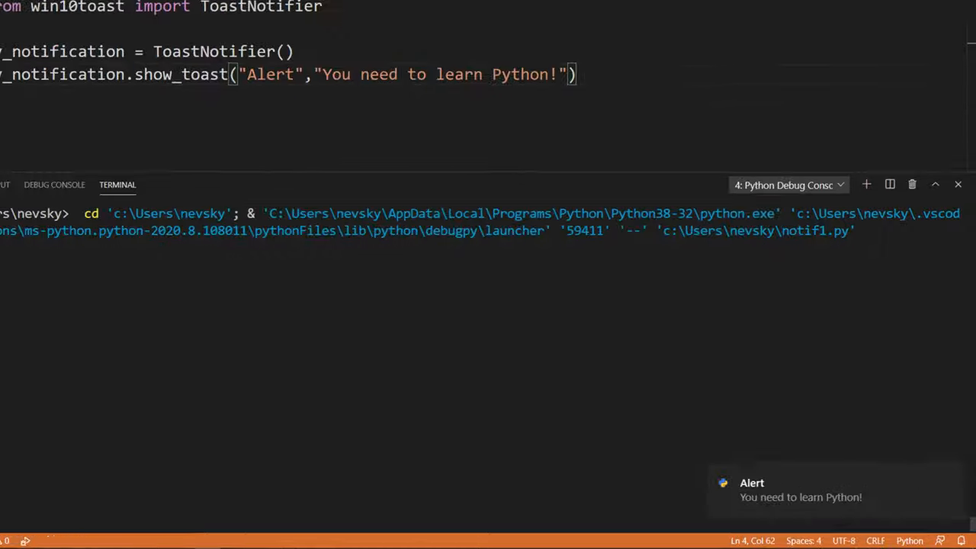